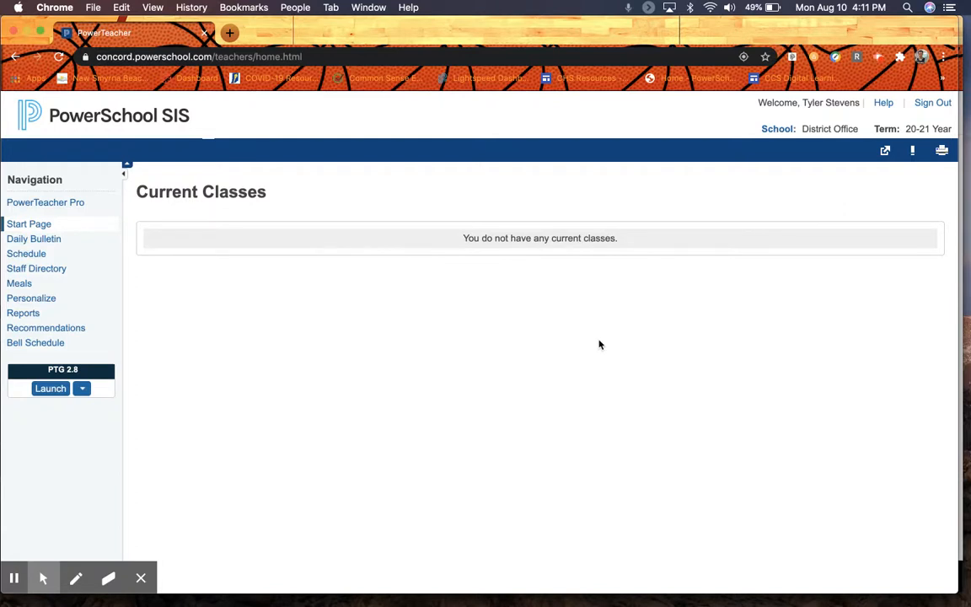
{"action": "mouse_move", "coordinate": [407, 140]}
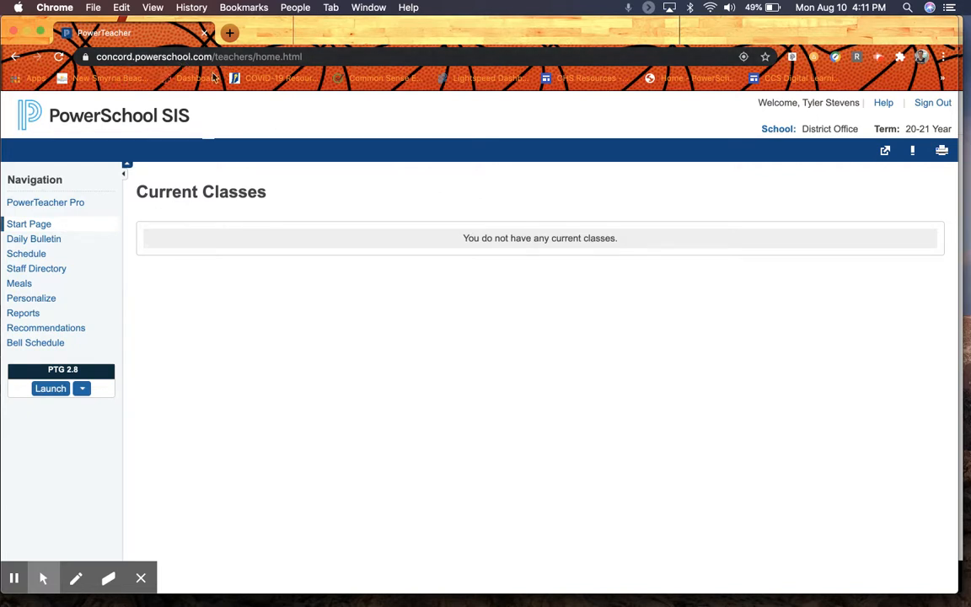
{"action": "mouse_move", "coordinate": [216, 125]}
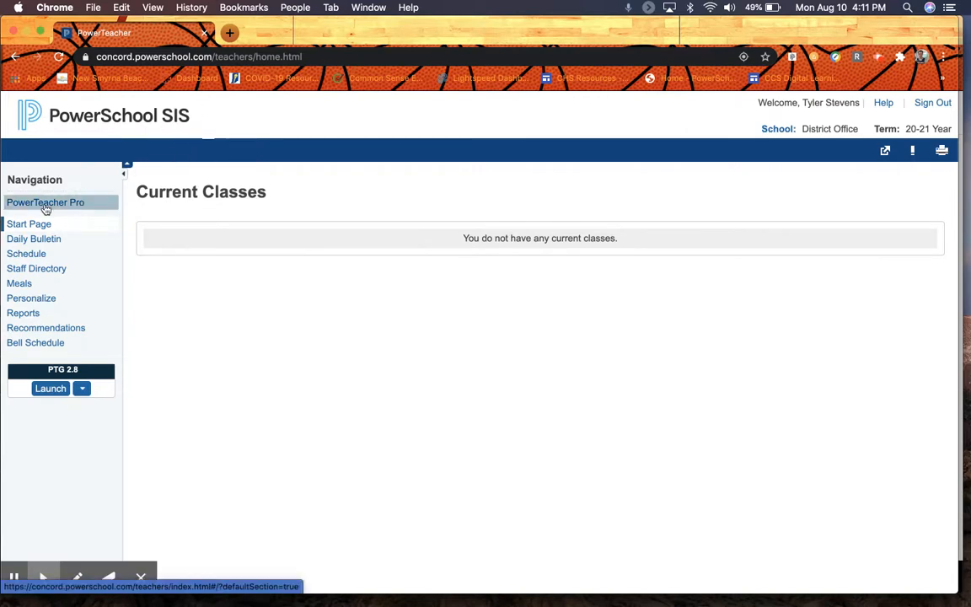
Step: Launch PowerTeacher Pro from the PowerSchool SIS Navigation sidebar
{"action": "left_click", "coordinate": [44, 202]}
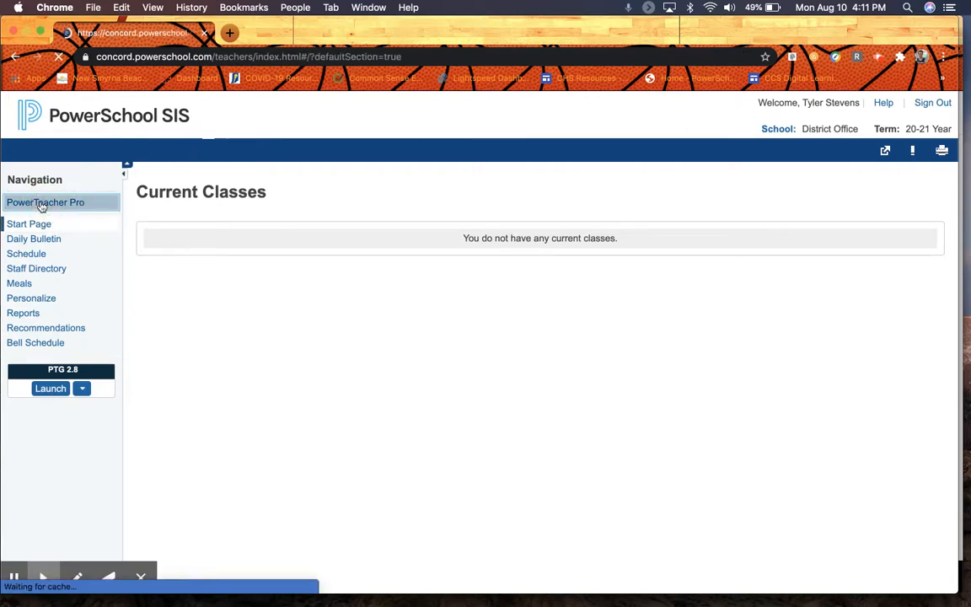
Step: Load the empty Grading > Assignments page for P1(A) Reading - Skill
{"action": "left_click", "coordinate": [50, 388]}
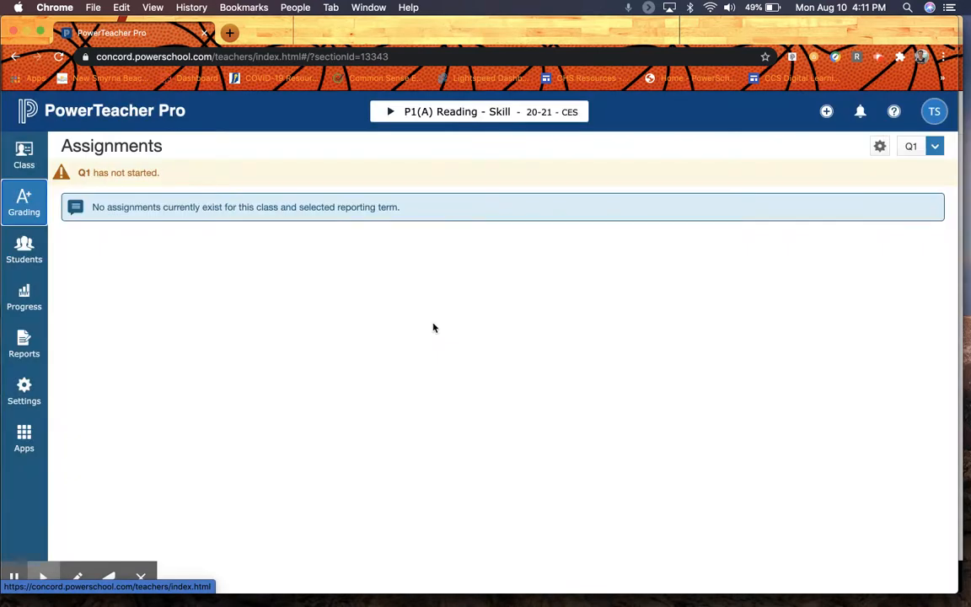
{"action": "mouse_move", "coordinate": [346, 292]}
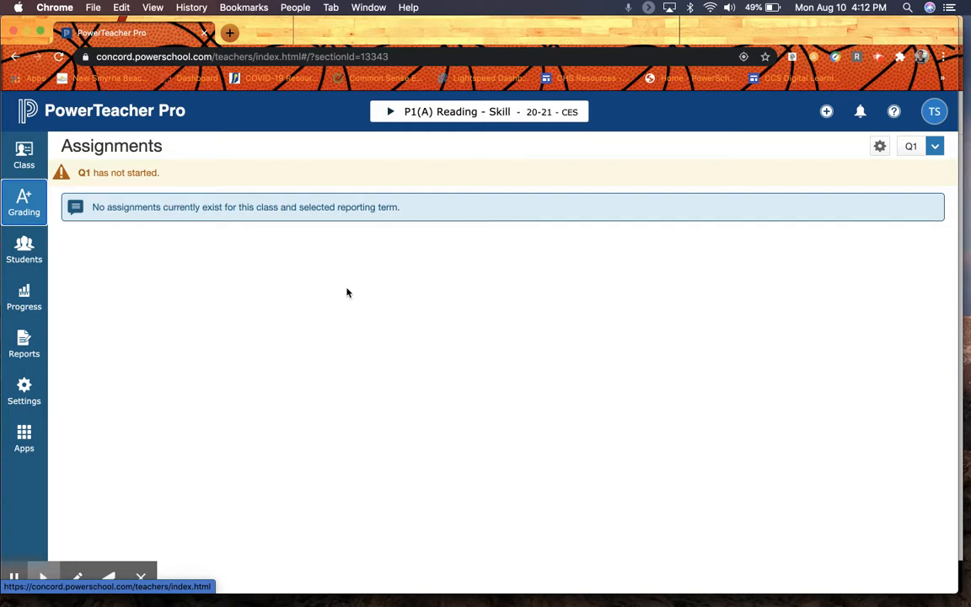
{"action": "mouse_move", "coordinate": [430, 180]}
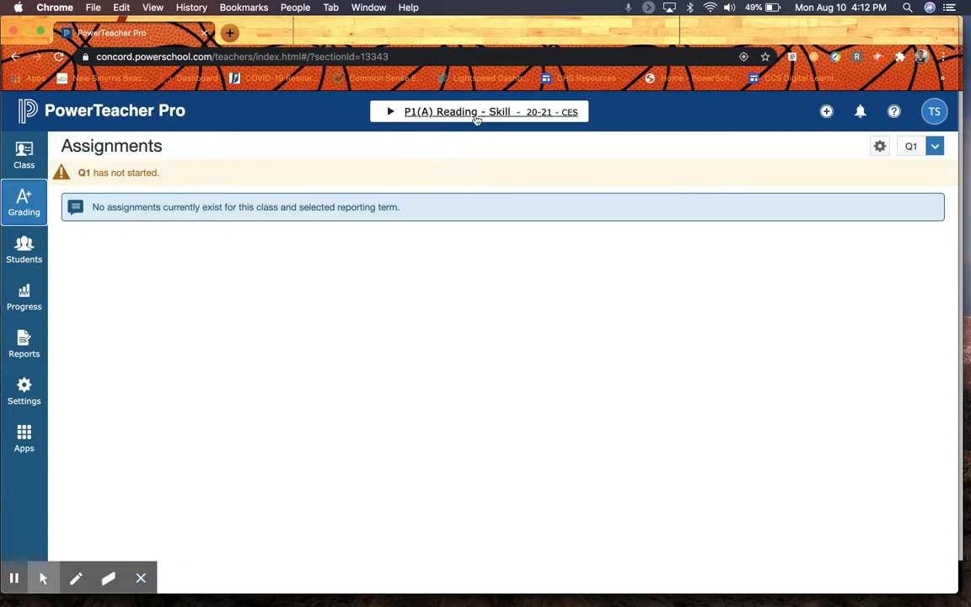
{"action": "left_click", "coordinate": [480, 110]}
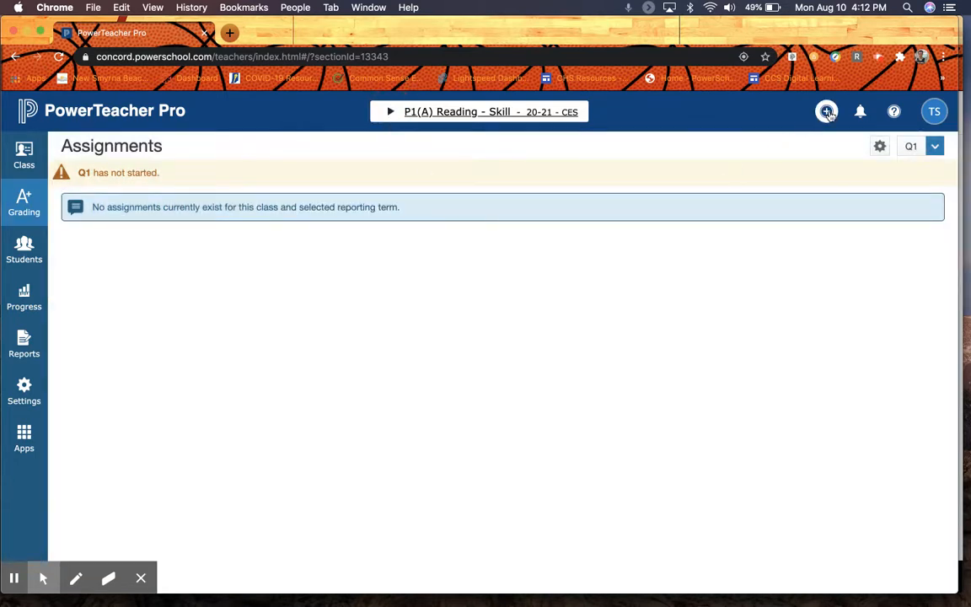
Step: Create an assignment for P1(A) Reading - Skill named 'New', leaving classes unchanged
{"action": "left_click", "coordinate": [826, 111]}
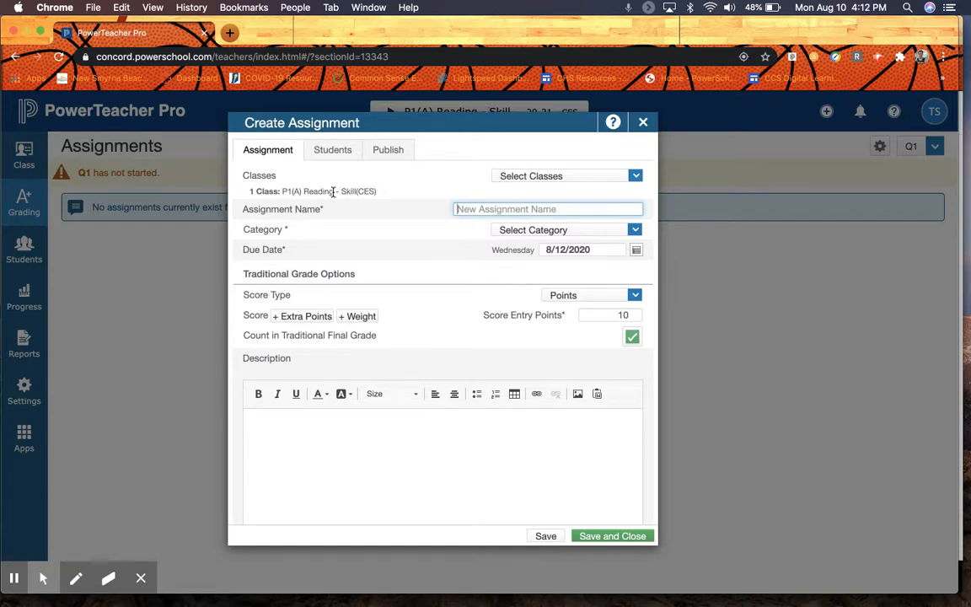
{"action": "mouse_move", "coordinate": [585, 169]}
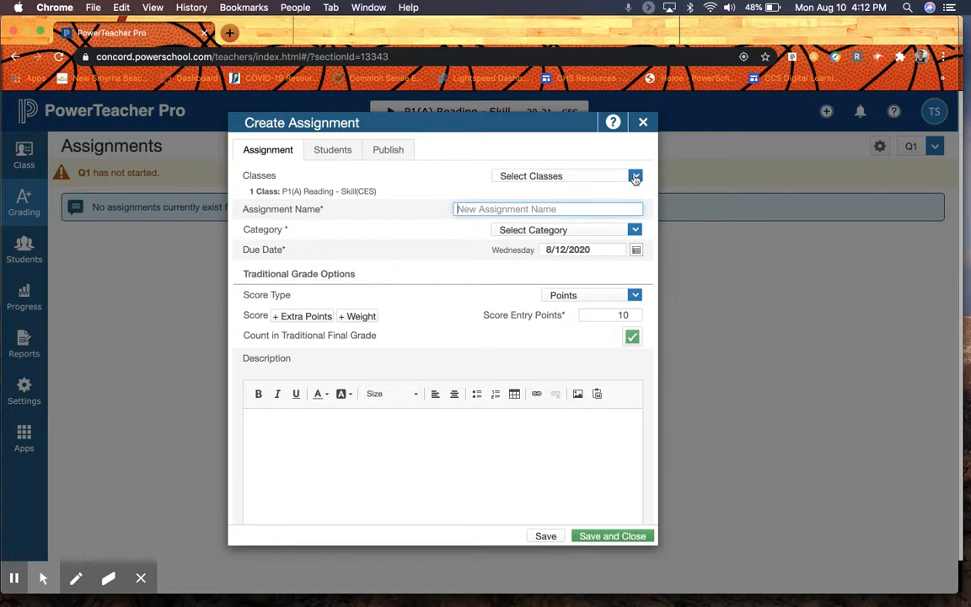
{"action": "left_click", "coordinate": [634, 175]}
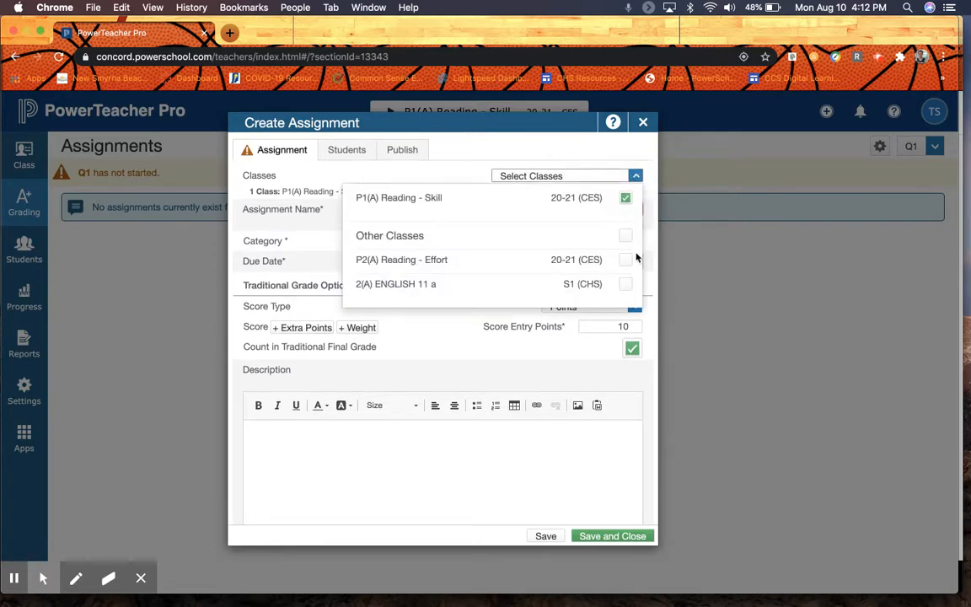
{"action": "left_click", "coordinate": [636, 175]}
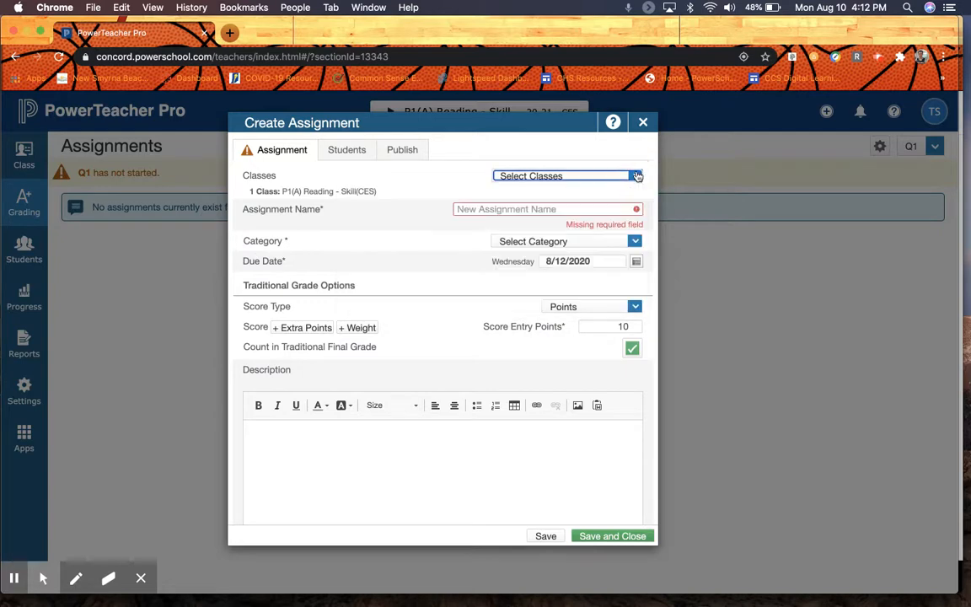
{"action": "type", "text": "N"}
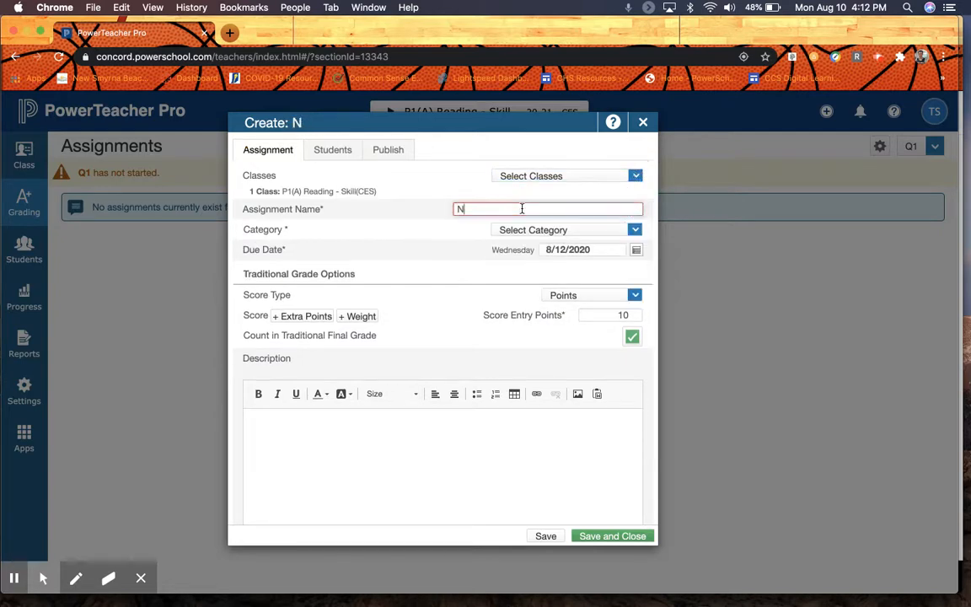
{"action": "type", "text": "ew"}
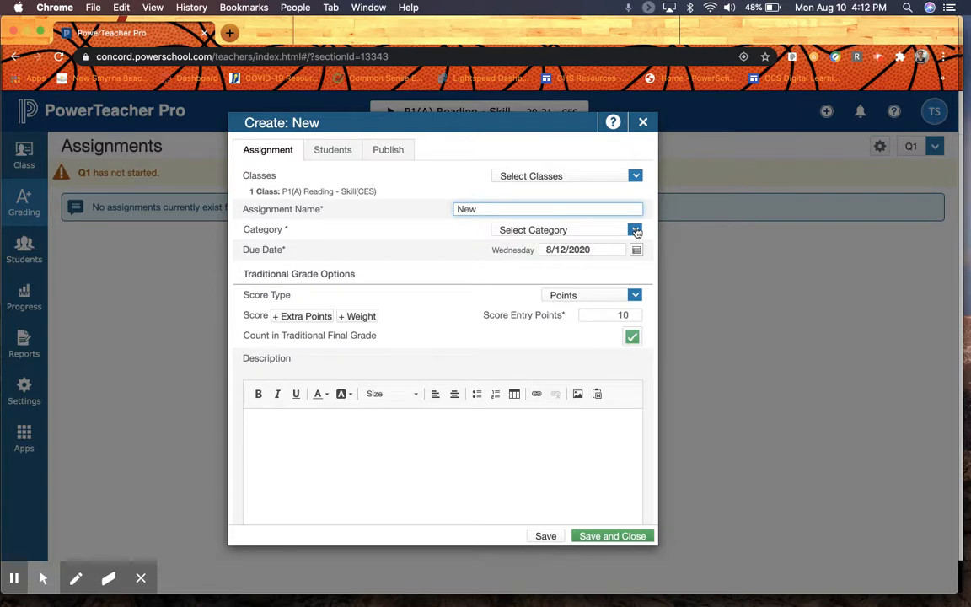
{"action": "left_click", "coordinate": [634, 229]}
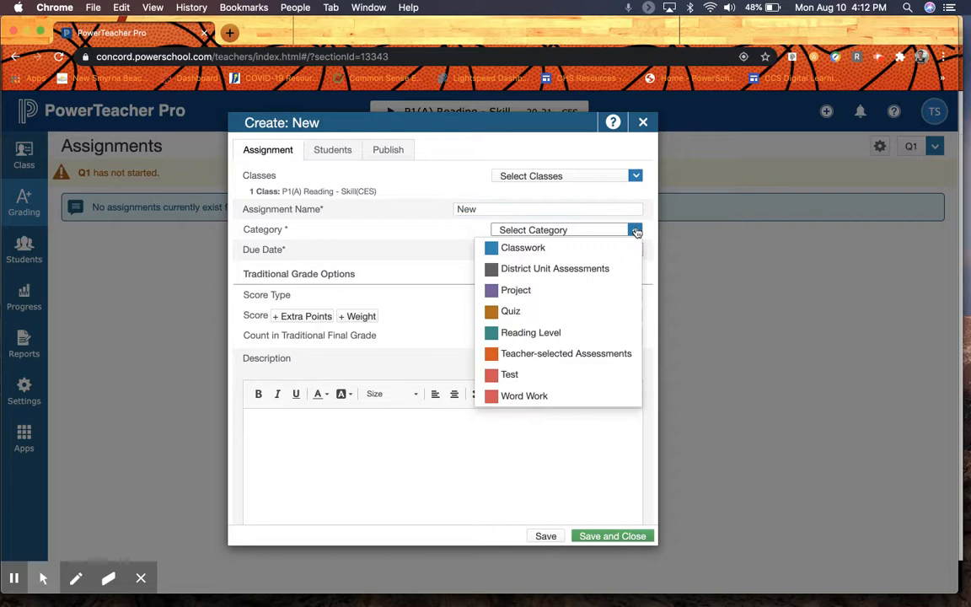
{"action": "mouse_move", "coordinate": [524, 396]}
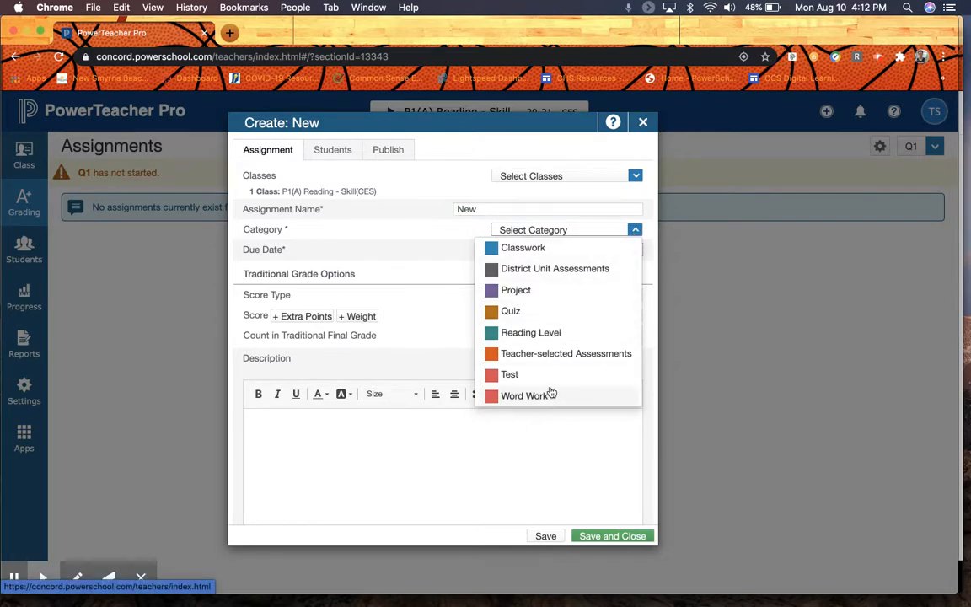
{"action": "mouse_move", "coordinate": [546, 331]}
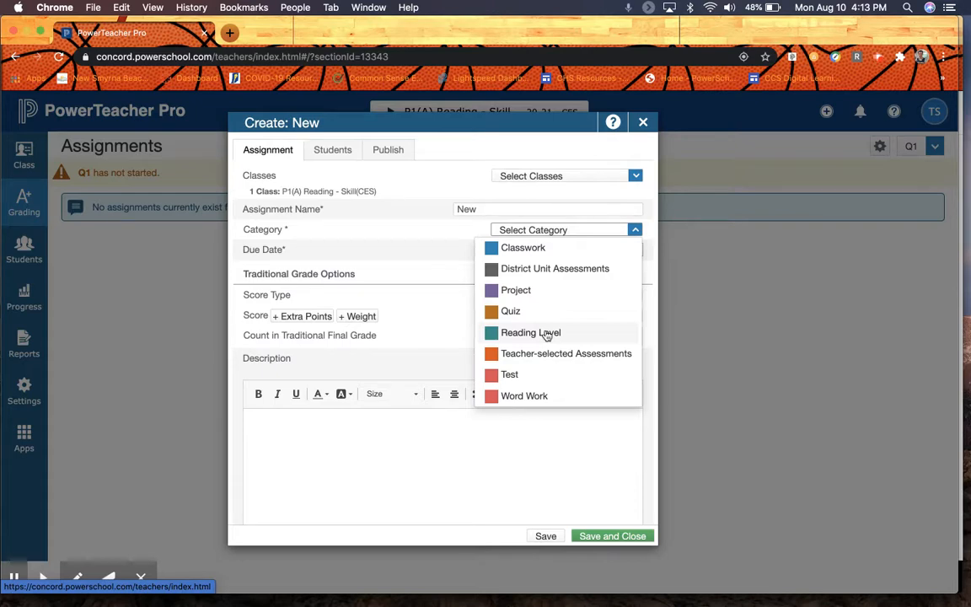
{"action": "mouse_move", "coordinate": [532, 384]}
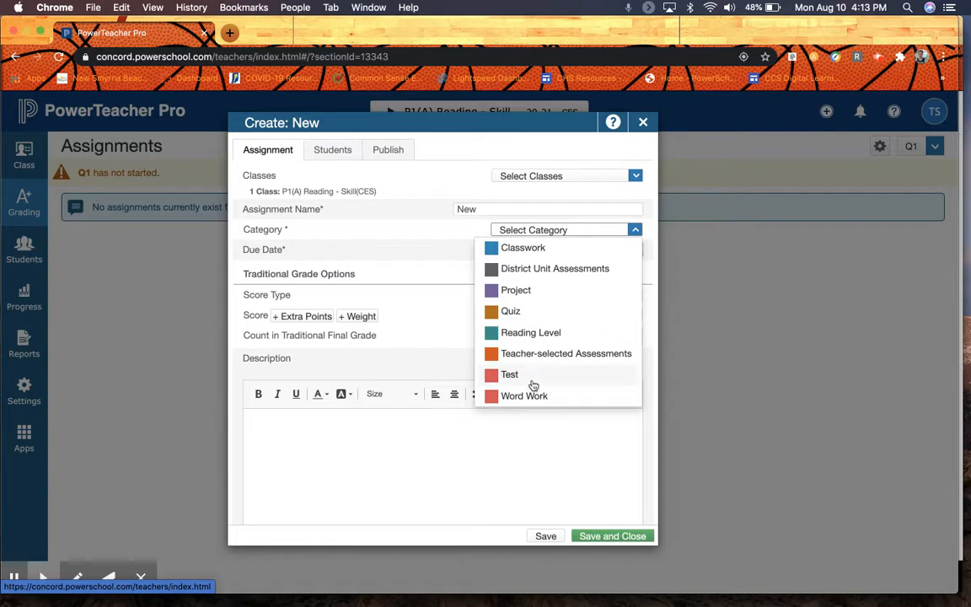
{"action": "mouse_move", "coordinate": [530, 332]}
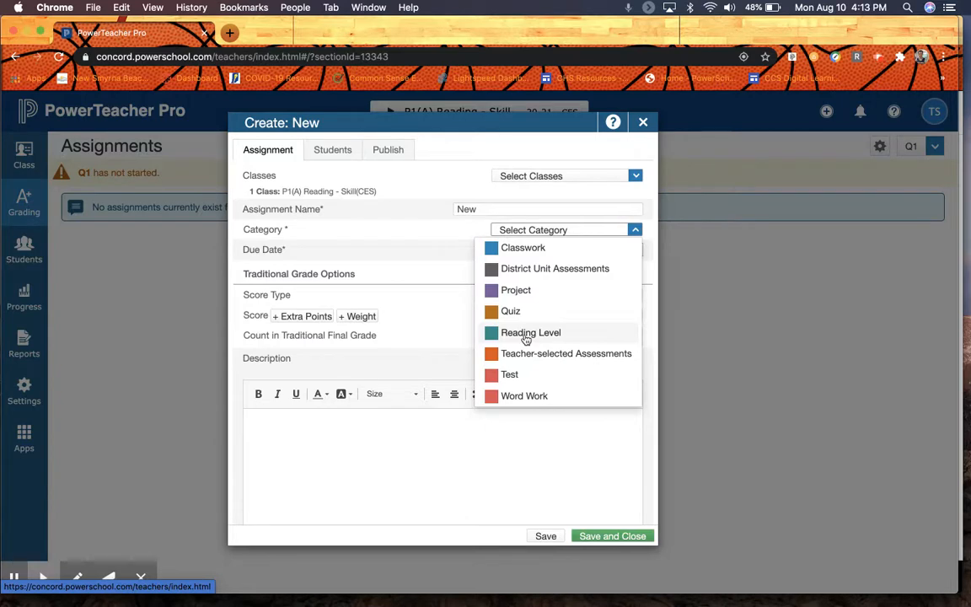
{"action": "mouse_move", "coordinate": [530, 353]}
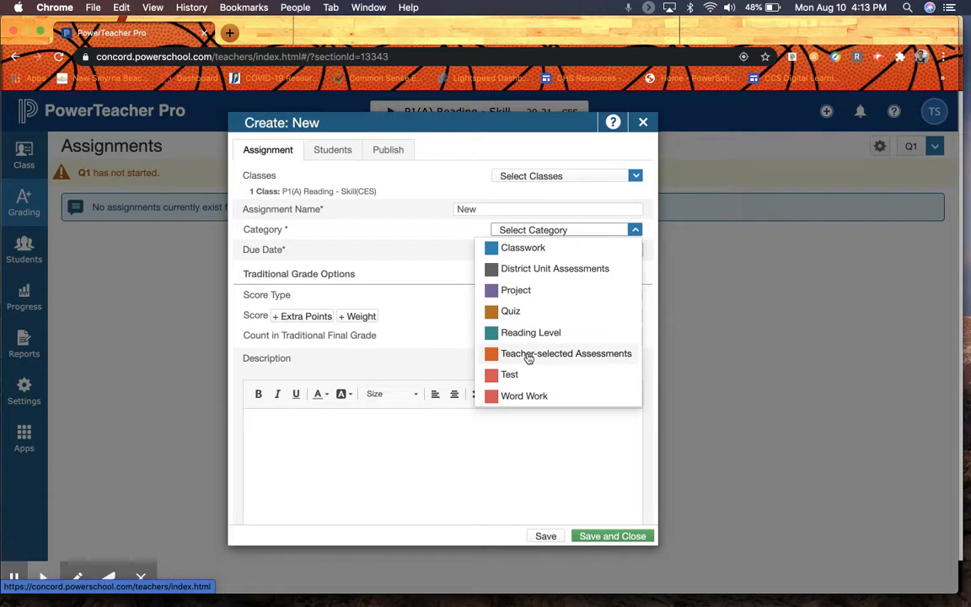
{"action": "mouse_move", "coordinate": [638, 234]}
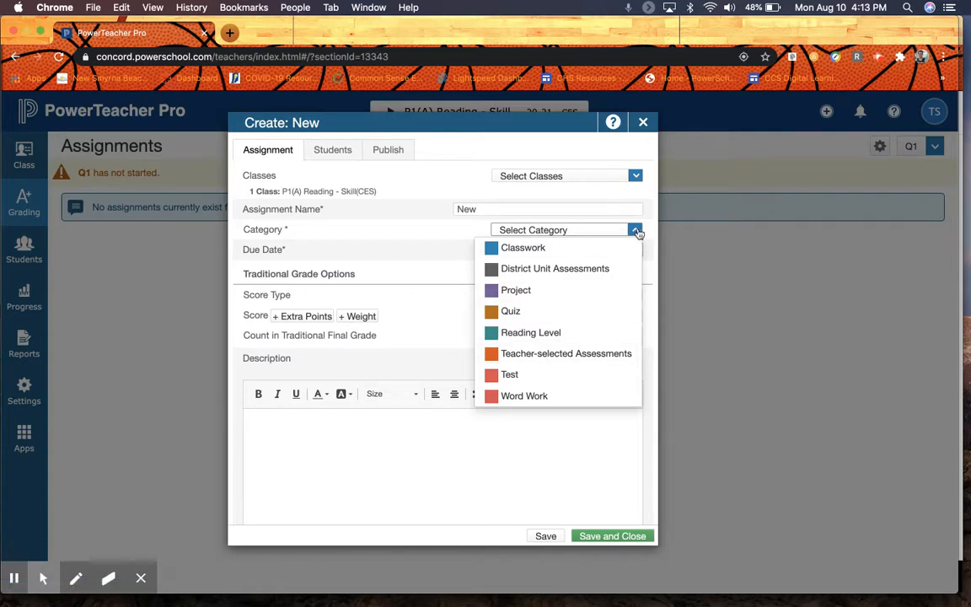
{"action": "left_click", "coordinate": [635, 230]}
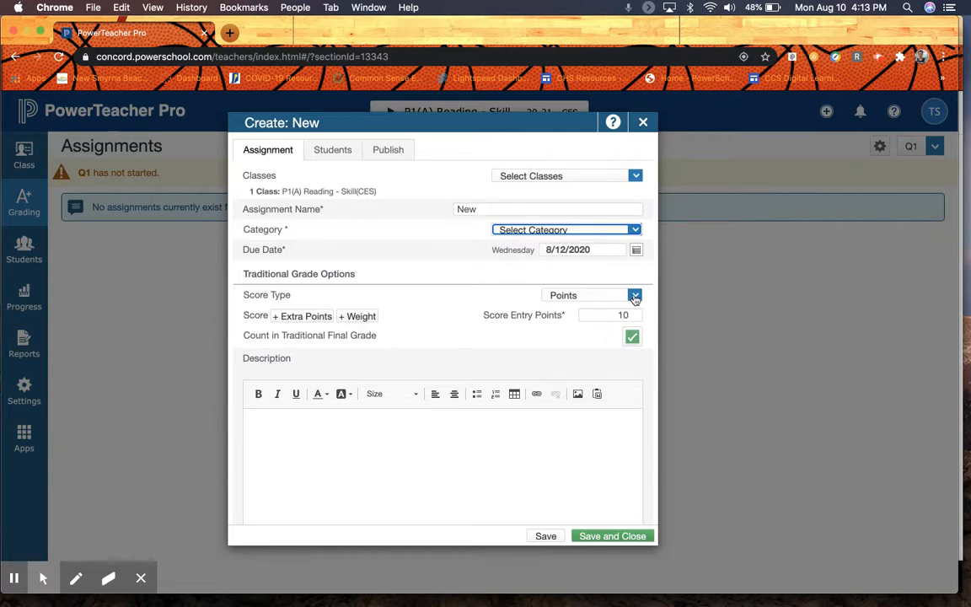
{"action": "left_click", "coordinate": [634, 295]}
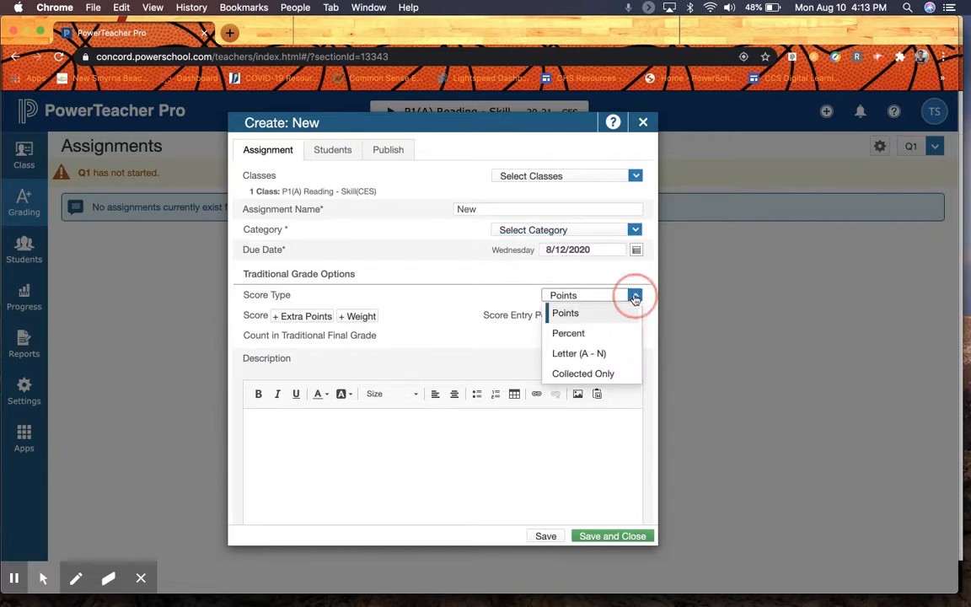
{"action": "left_click", "coordinate": [564, 313]}
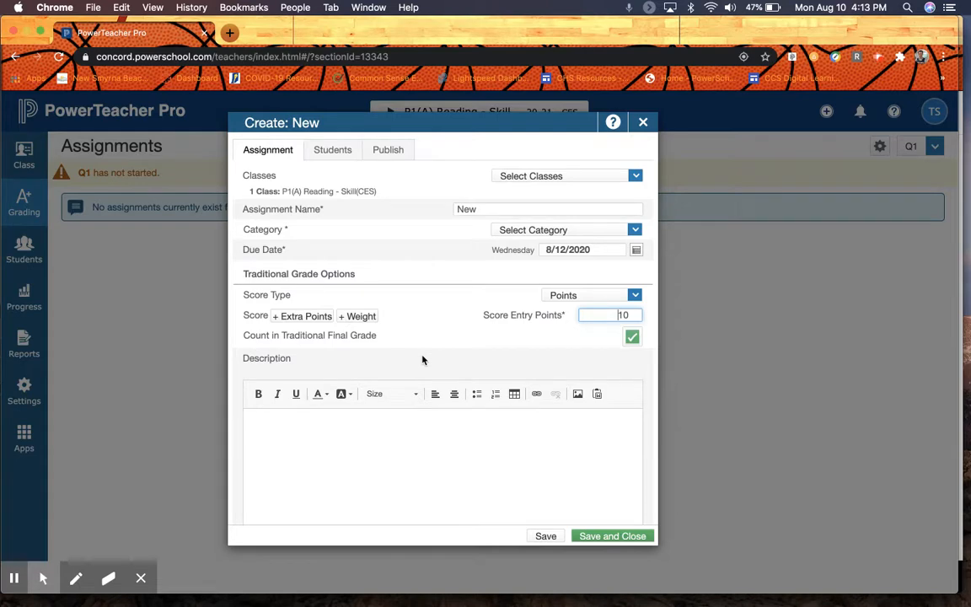
Step: Confirm the assignment covers all students, then close the form to trigger the unsaved-changes warning
{"action": "left_click", "coordinate": [347, 149]}
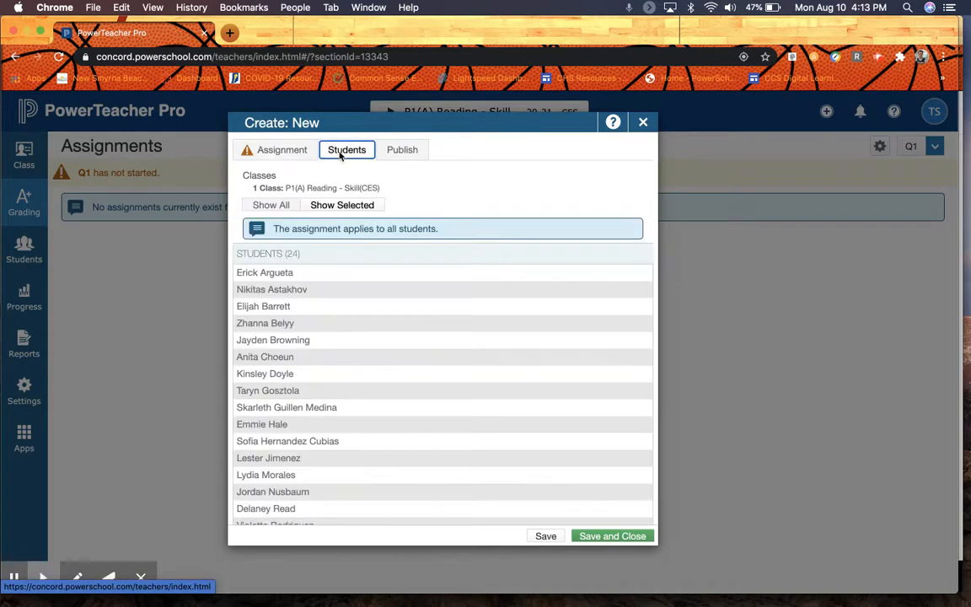
{"action": "left_click", "coordinate": [281, 149]}
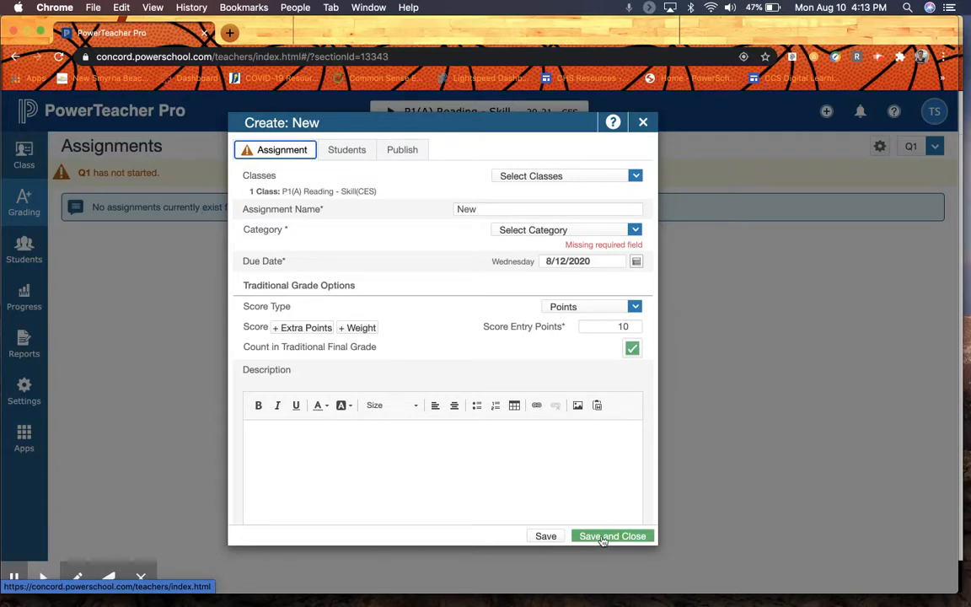
{"action": "left_click", "coordinate": [643, 123]}
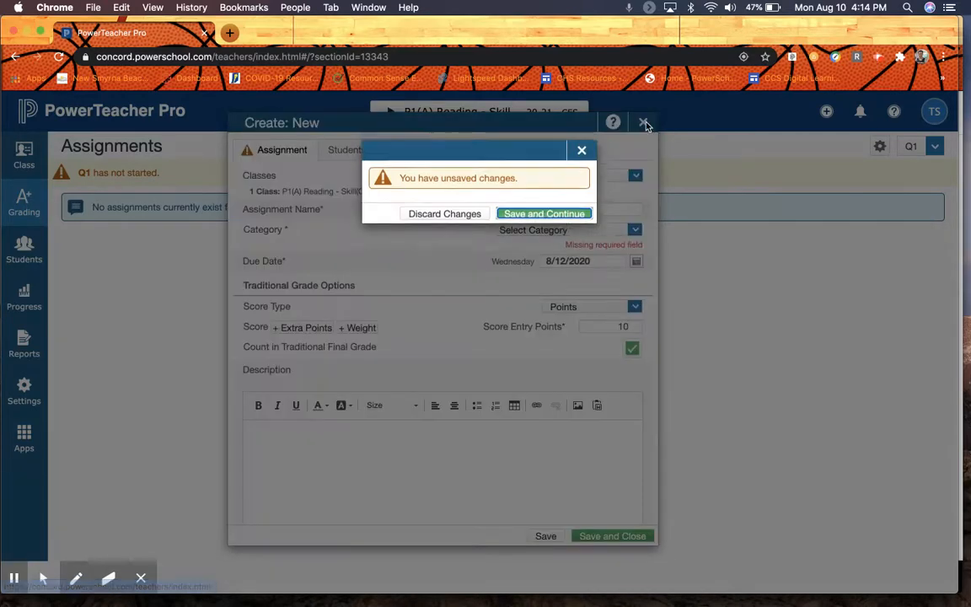
Step: Discard the unsaved assignment, go to Assignment List, and reopen the Grading menu
{"action": "left_click", "coordinate": [444, 213]}
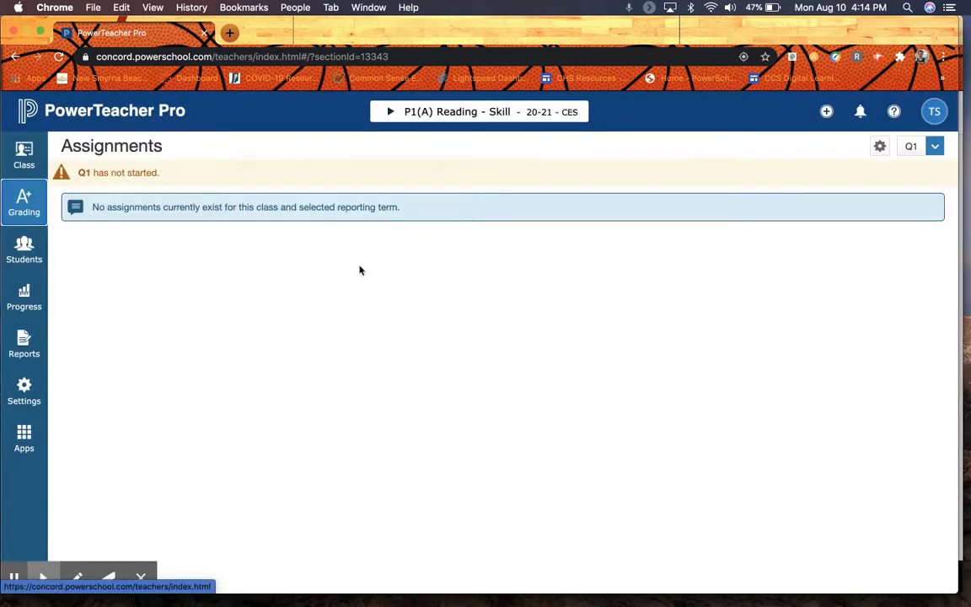
{"action": "mouse_move", "coordinate": [74, 316]}
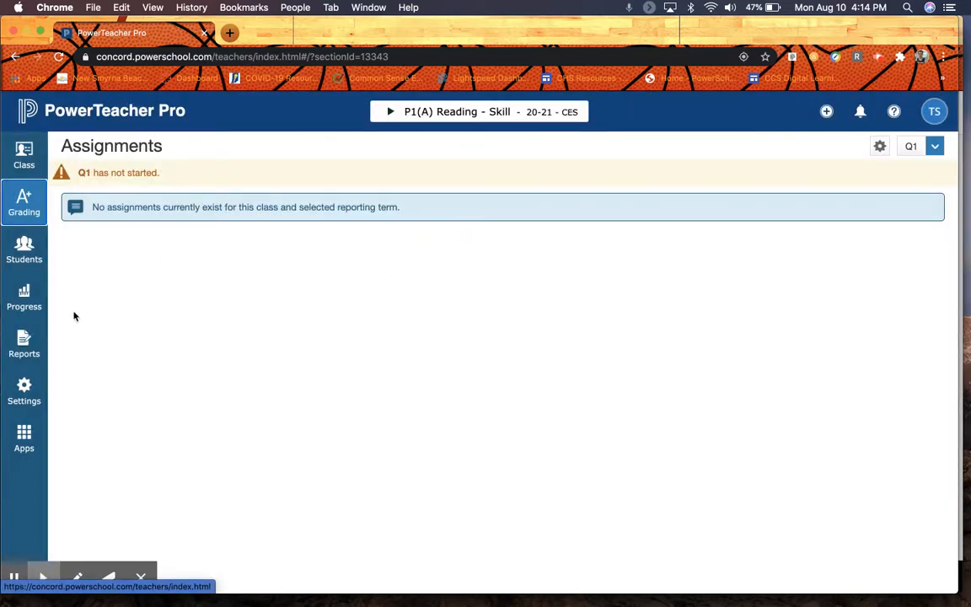
{"action": "left_click", "coordinate": [23, 203]}
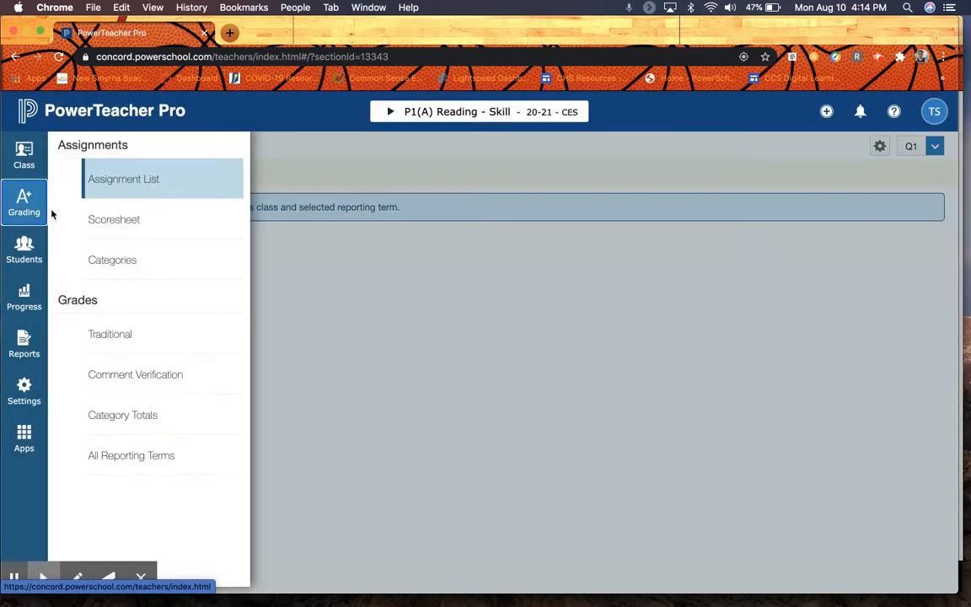
{"action": "mouse_move", "coordinate": [124, 224]}
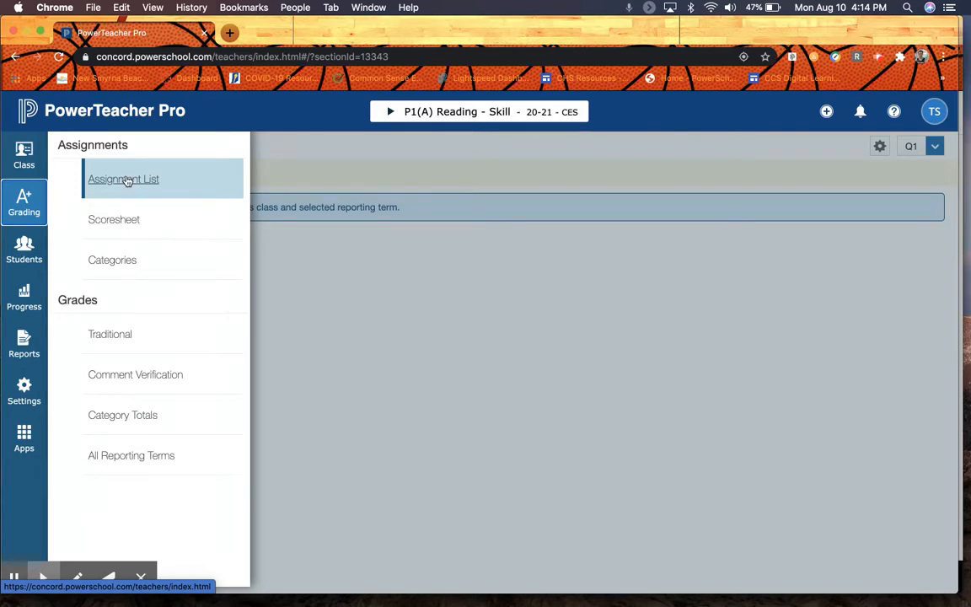
{"action": "left_click", "coordinate": [123, 179]}
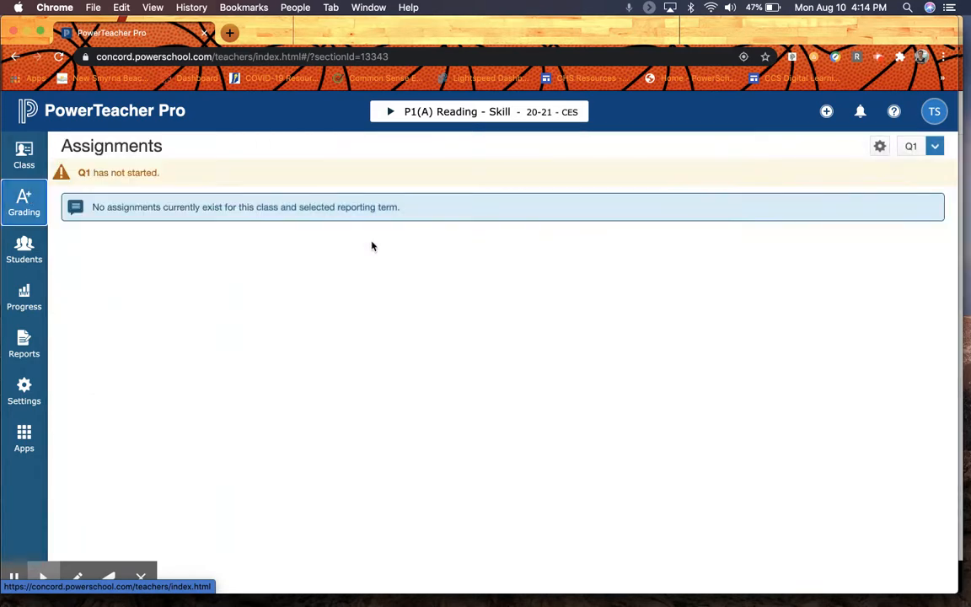
{"action": "mouse_move", "coordinate": [265, 166]}
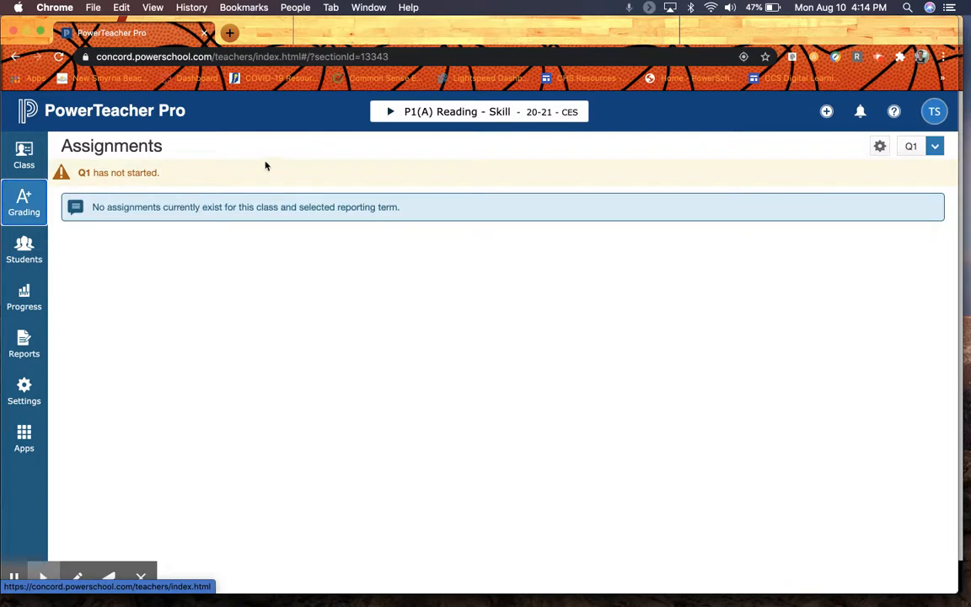
{"action": "mouse_move", "coordinate": [248, 387]}
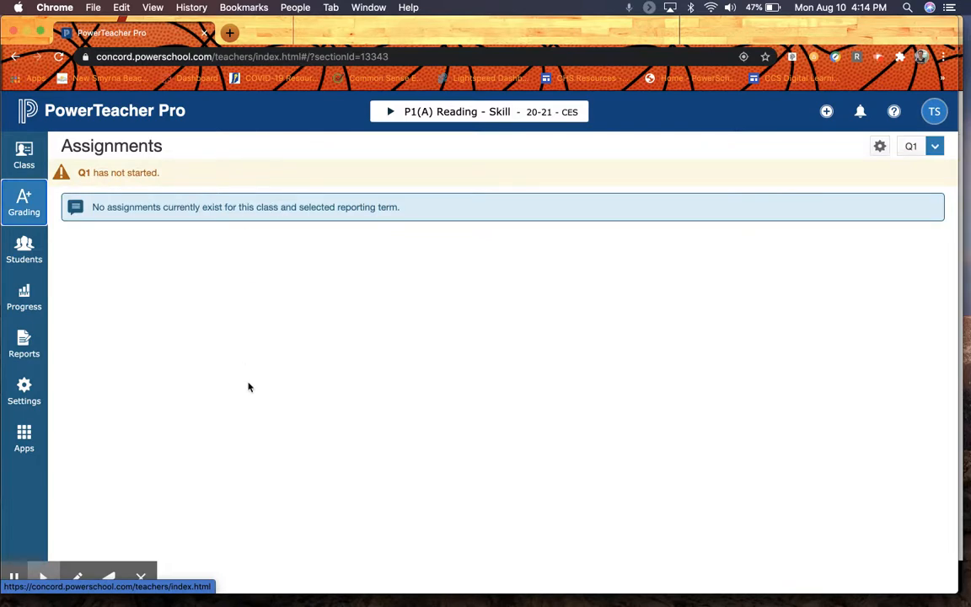
{"action": "left_click", "coordinate": [24, 202]}
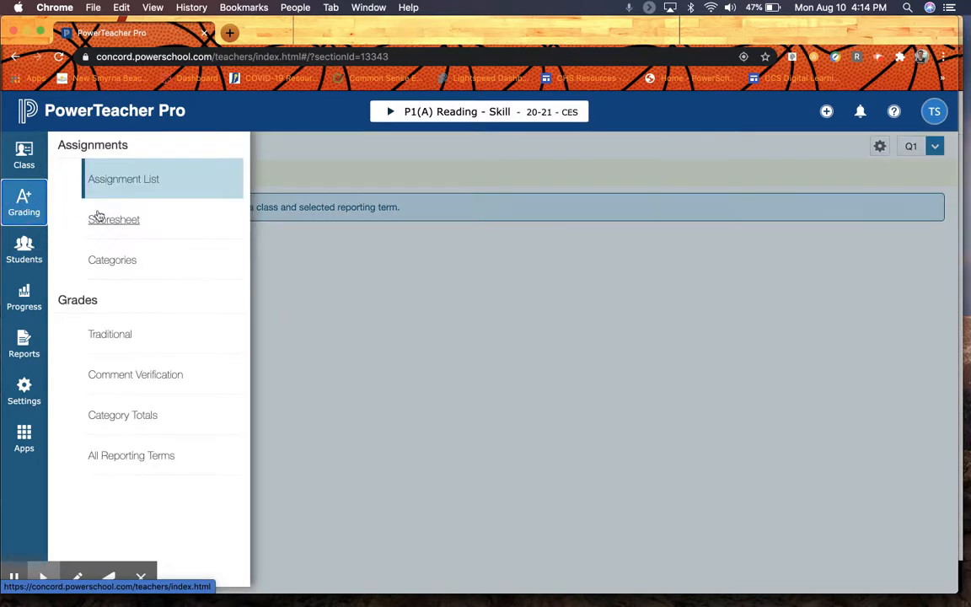